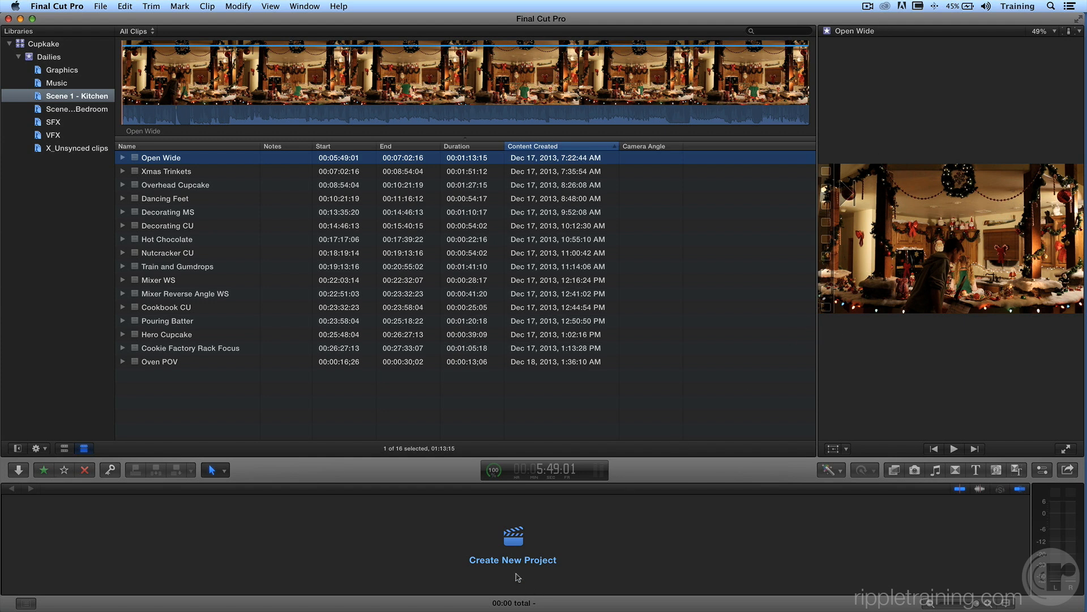
Create a new project named 'Cupekake RC1' in Dailies, fixing a typo while typing.
left_click(513, 560)
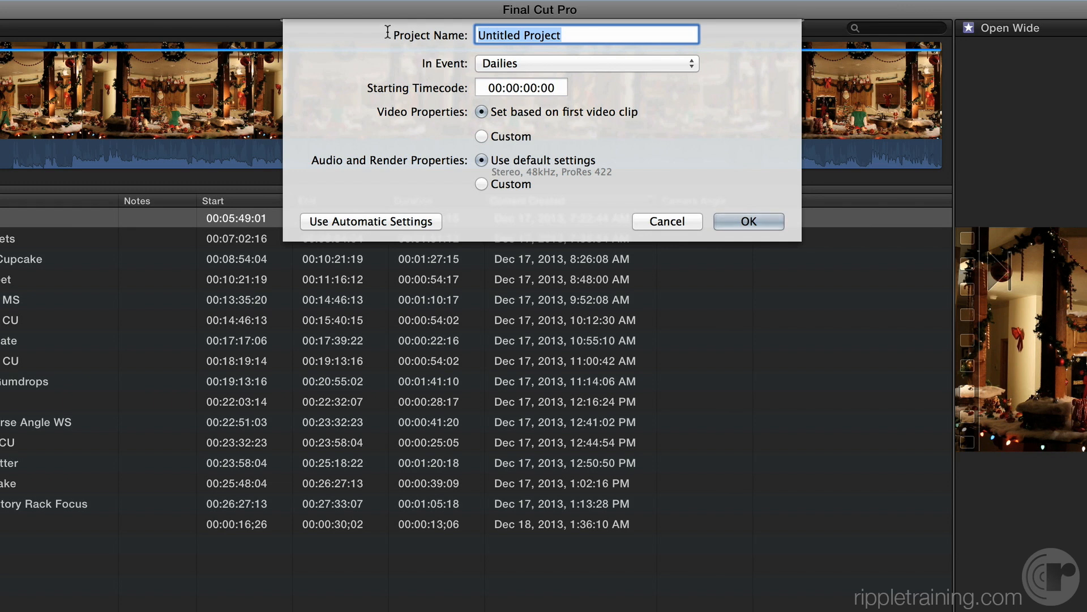
type("Cupec")
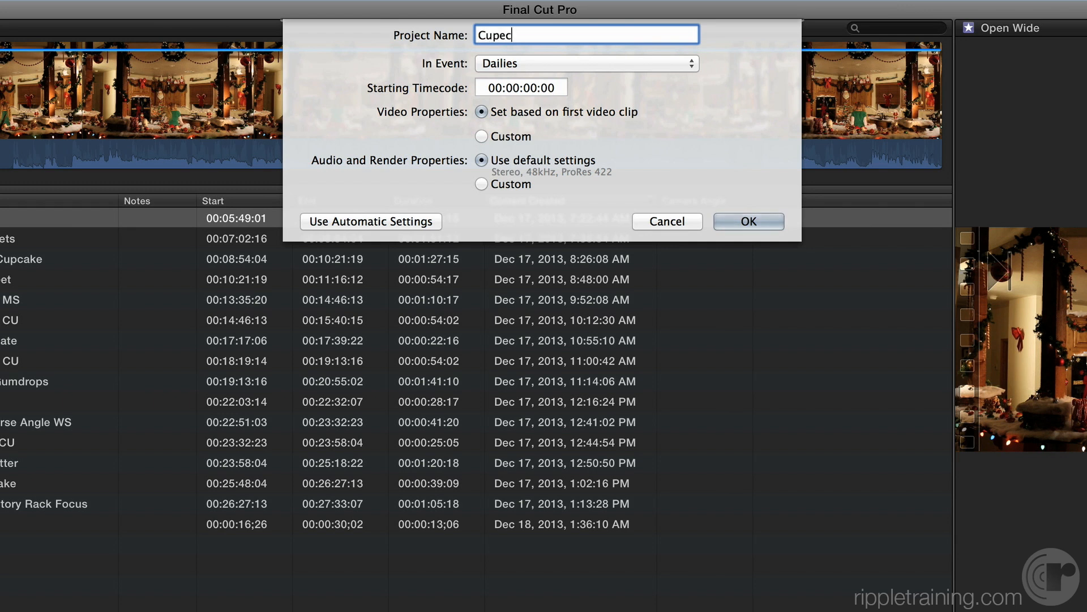
key("backspace")
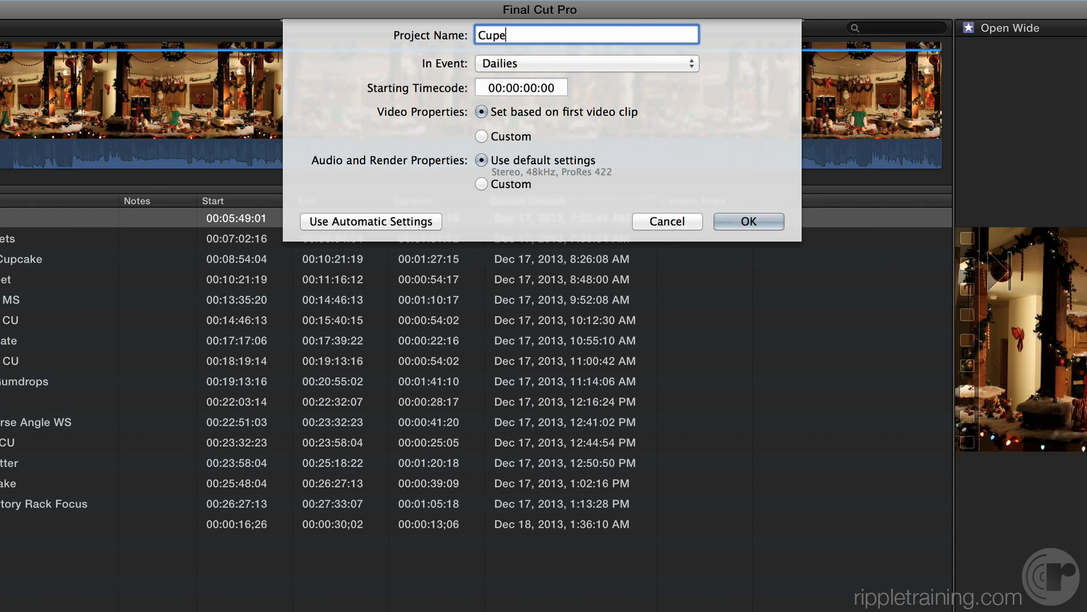
type("kake")
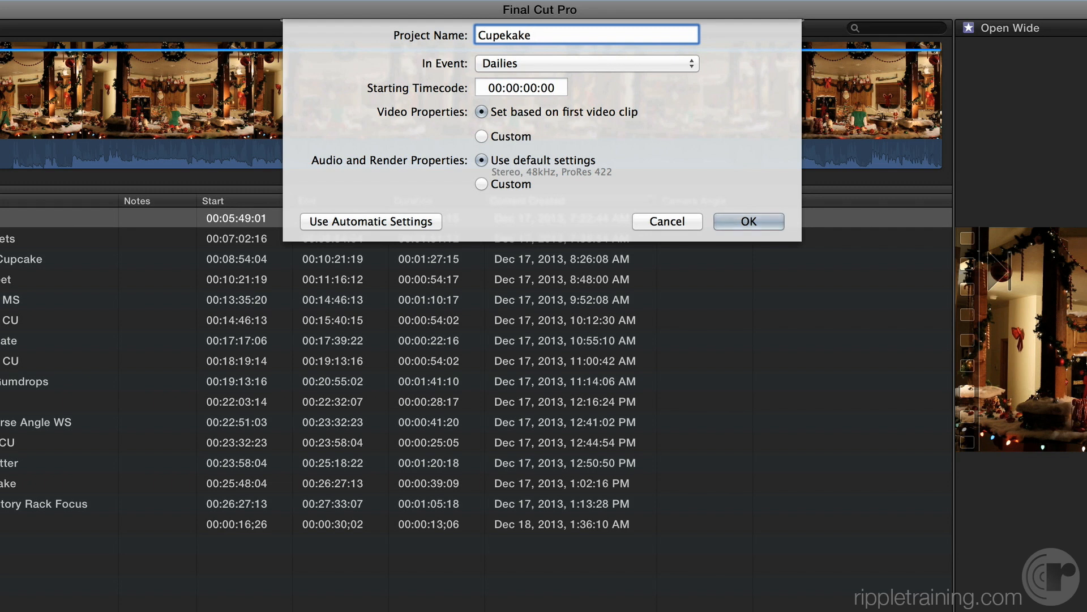
type("RC")
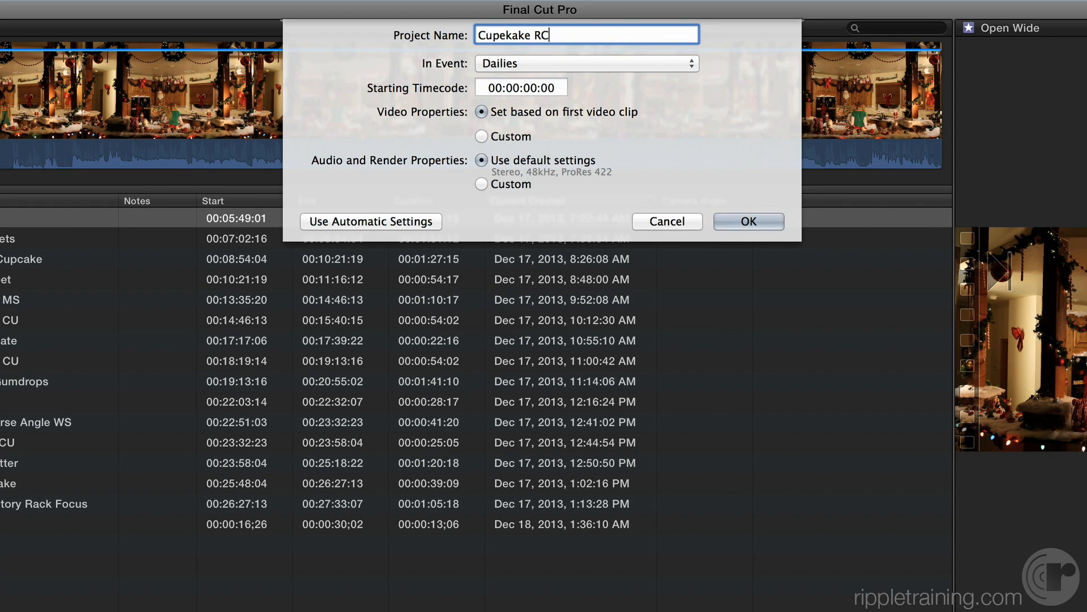
type("1")
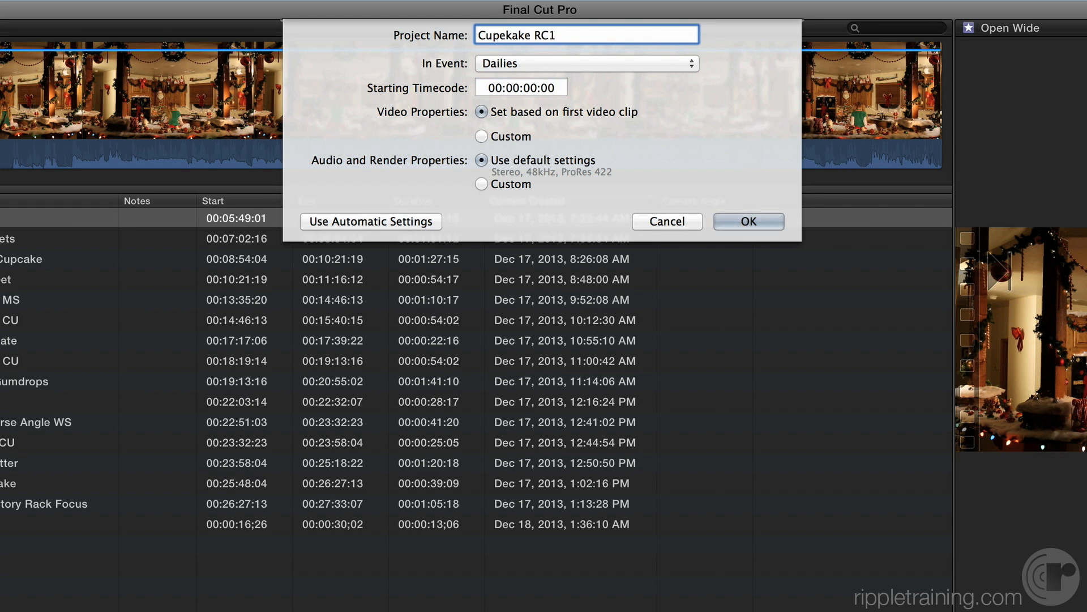
left_click(748, 221)
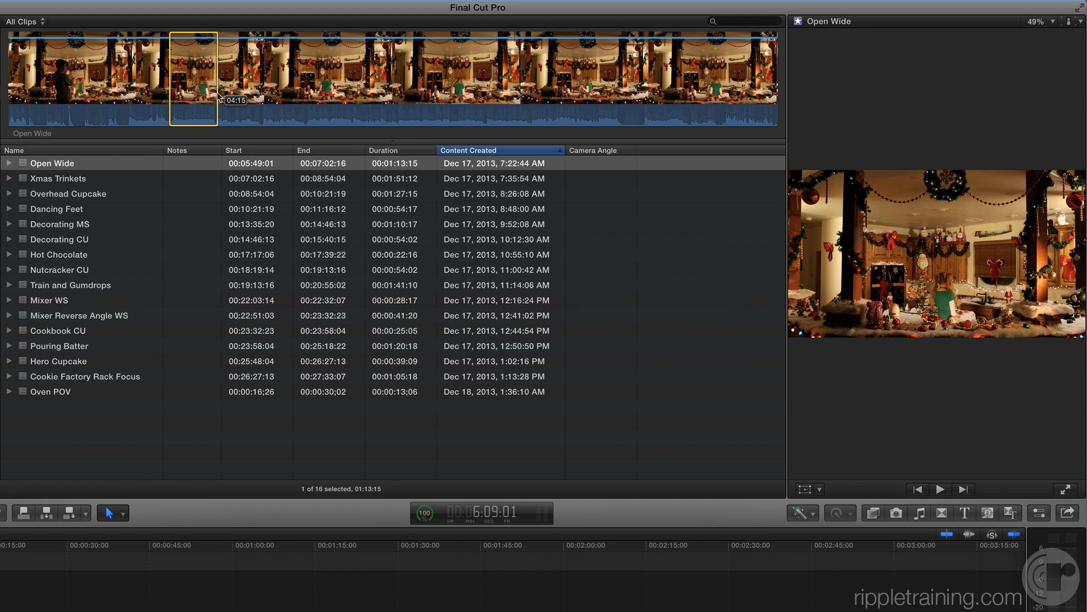
Drag across the Open Wide filmstrip to mark a roughly ten-second range.
left_click_drag(192, 77, 257, 76)
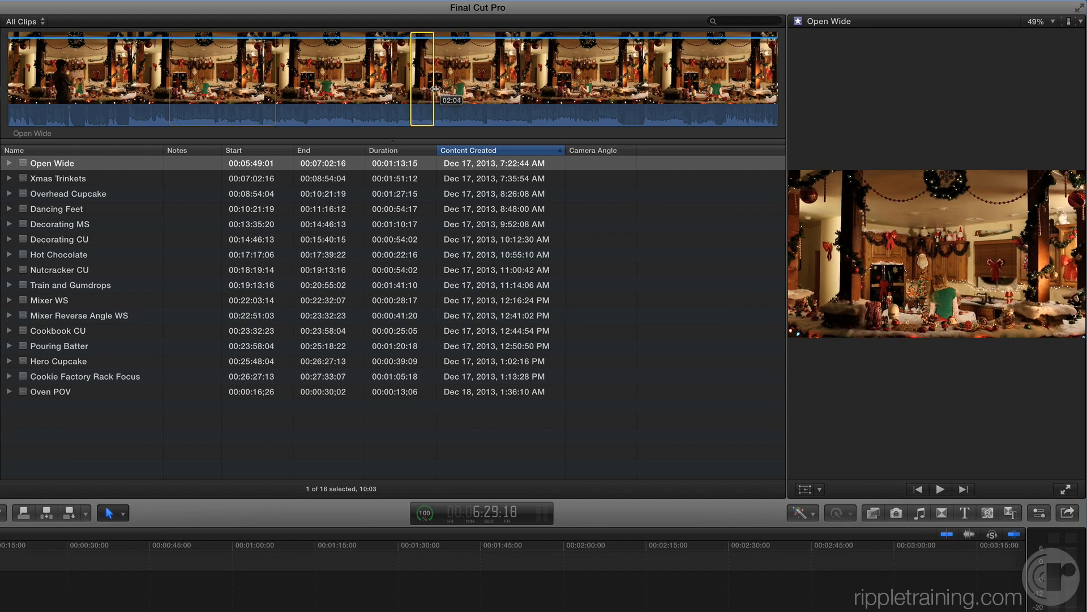
mouse_move(442, 78)
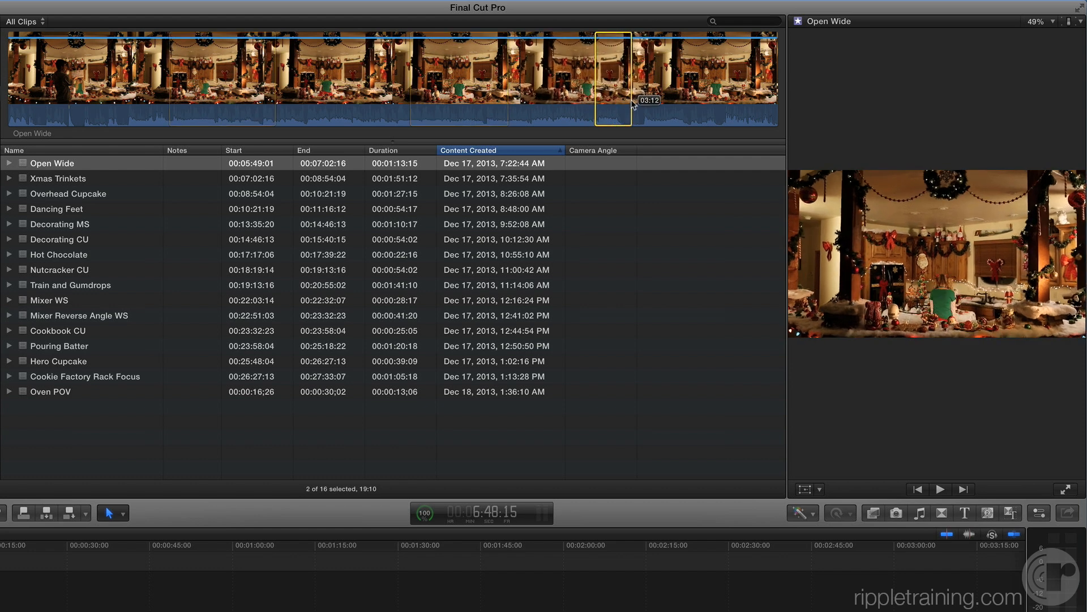
mouse_move(683, 104)
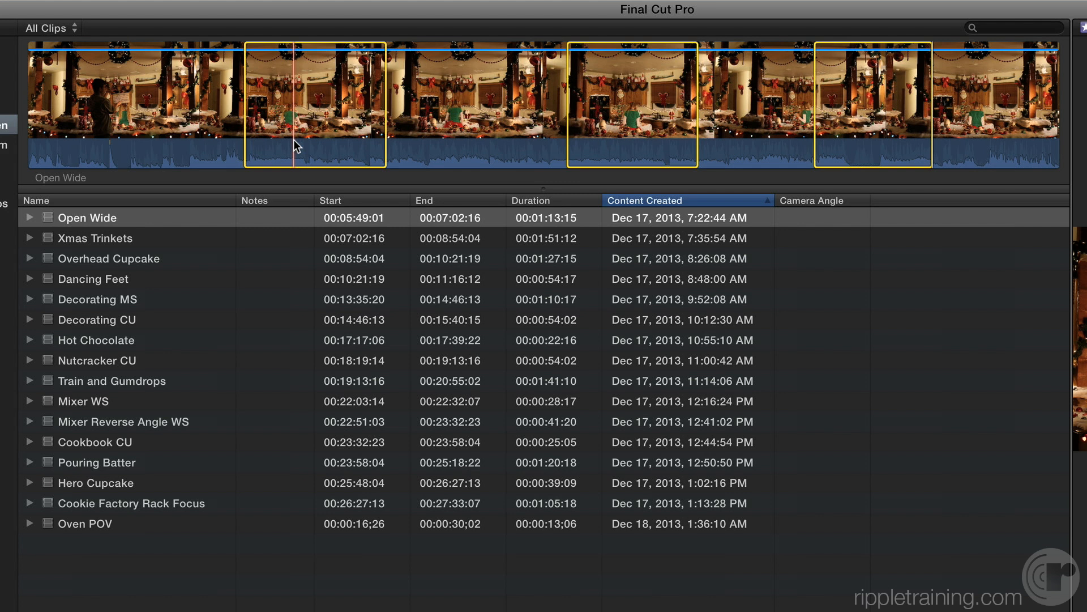
Rate the Open Wide ranges as Favorites and review each listed Favorite, ending on the second.
left_click(30, 217)
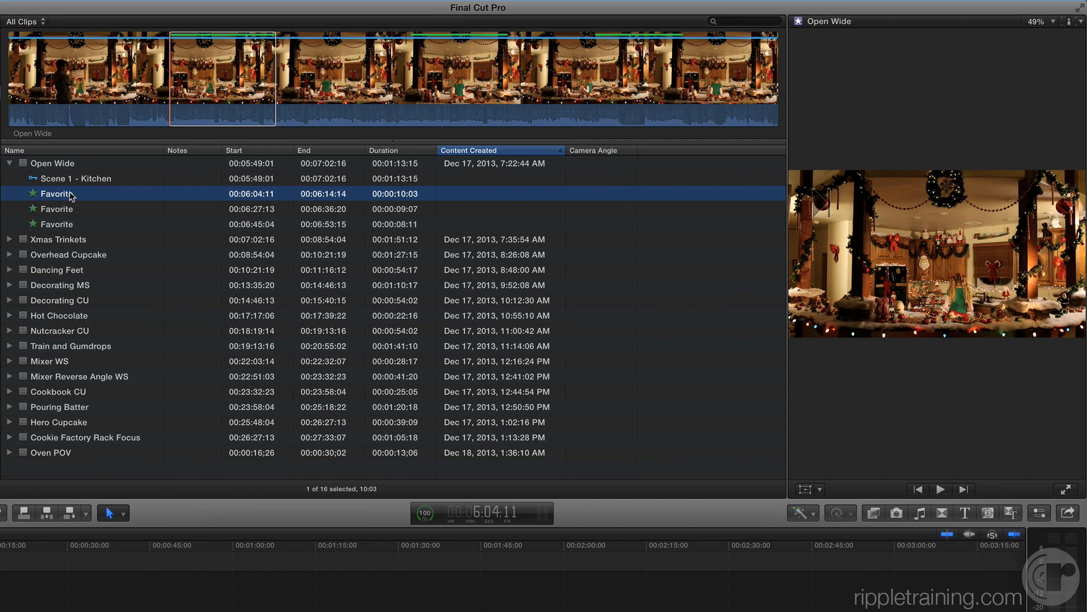
left_click(940, 488)
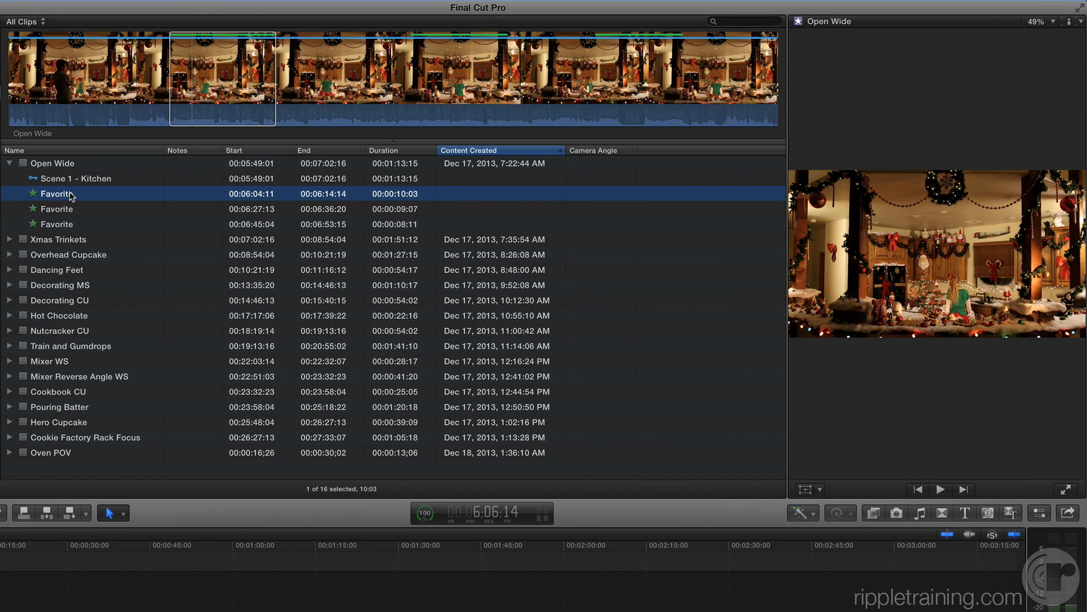
left_click(55, 209)
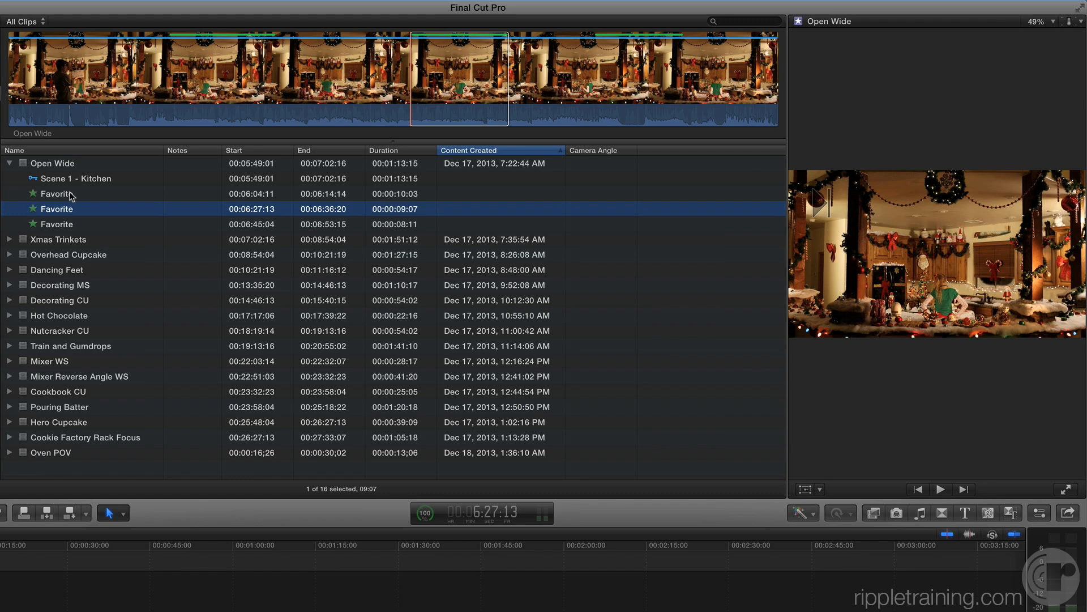
left_click(939, 489)
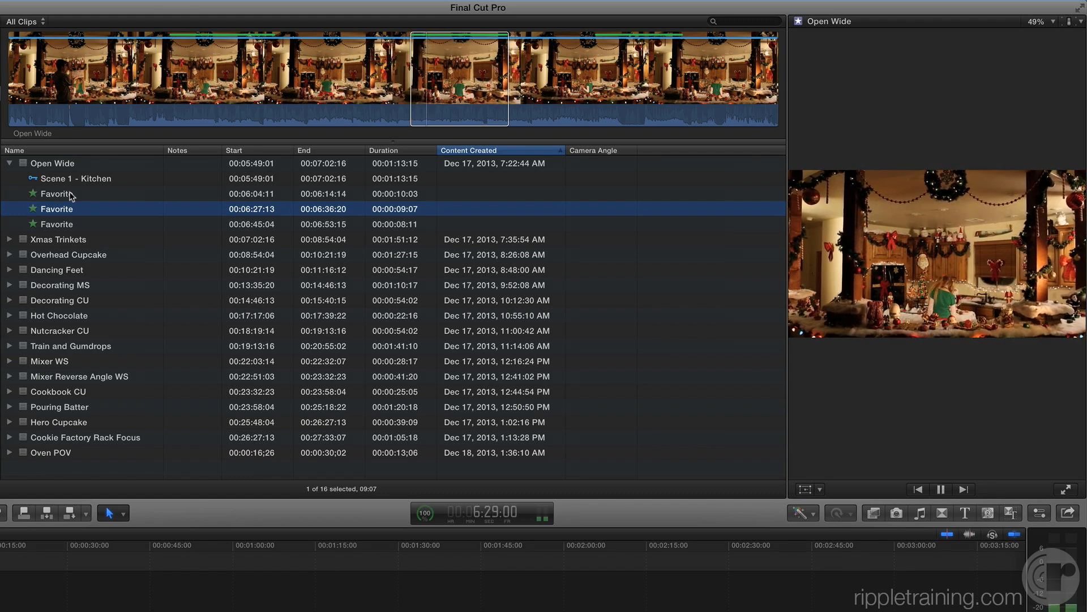
left_click(940, 489)
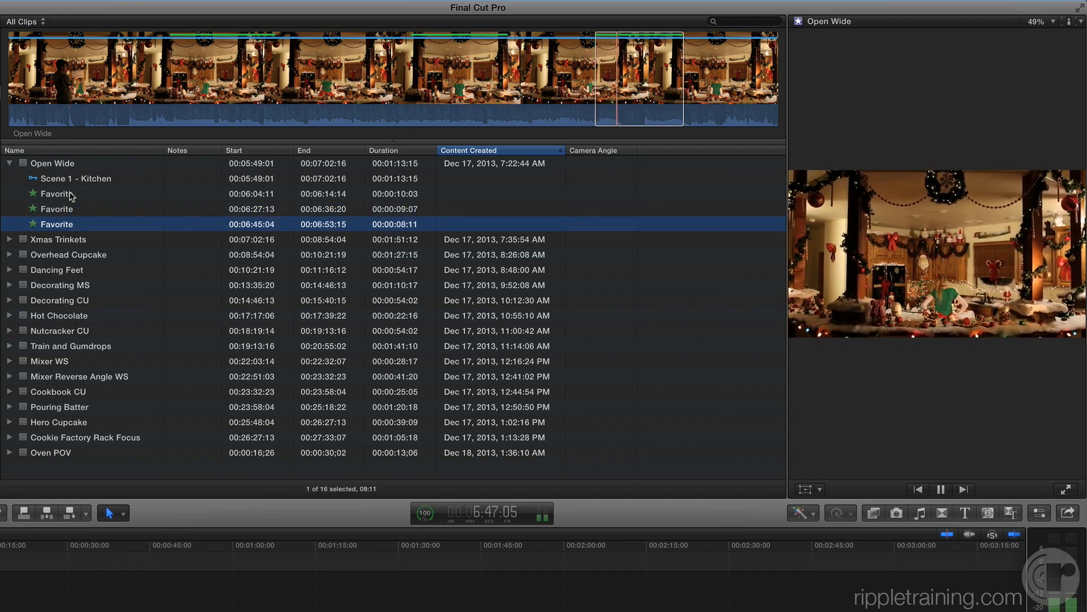
left_click(57, 209)
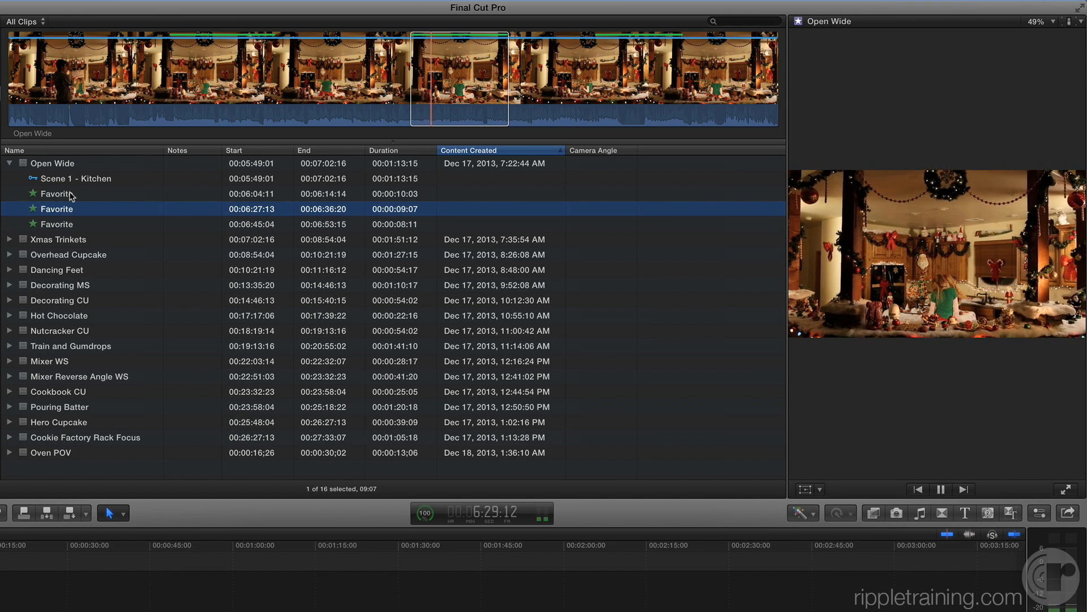